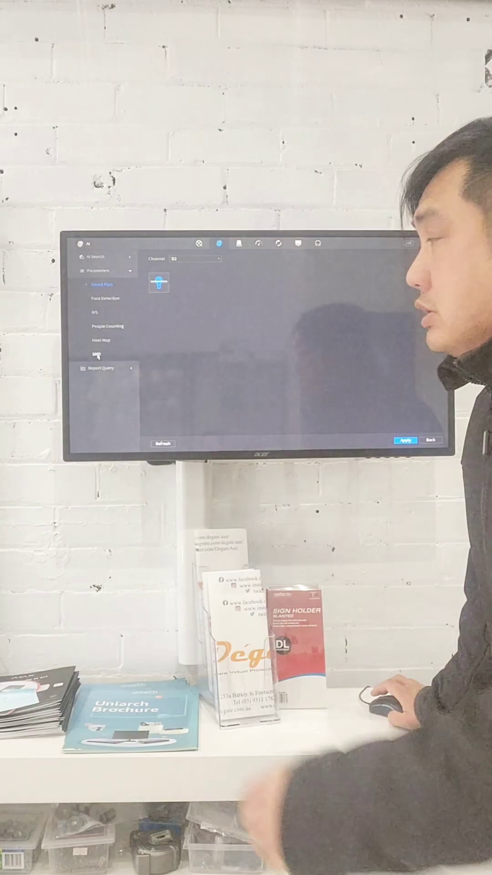
# Leave the AI Smart Plan page and return to the live multi-camera view
pyautogui.click(96, 353)
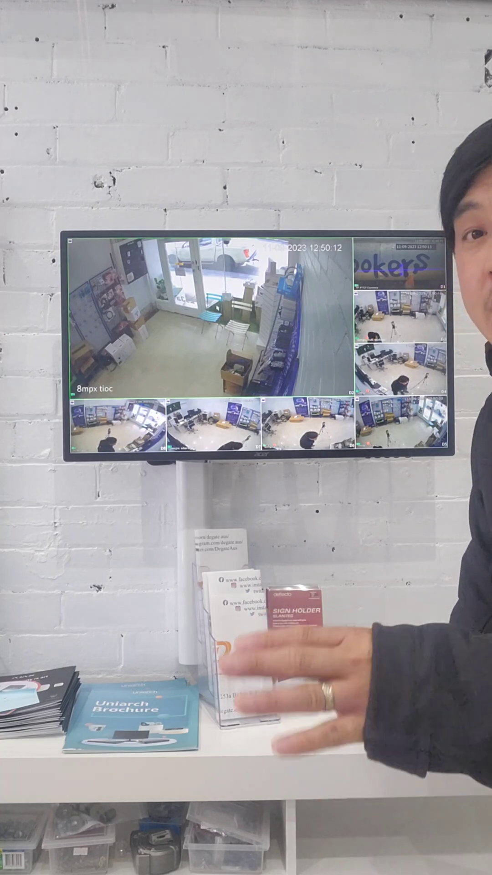
# Open Main Menu > AI > Parameters and go to Smart Plan despite the D1 note
pyautogui.rightClick(224, 335)
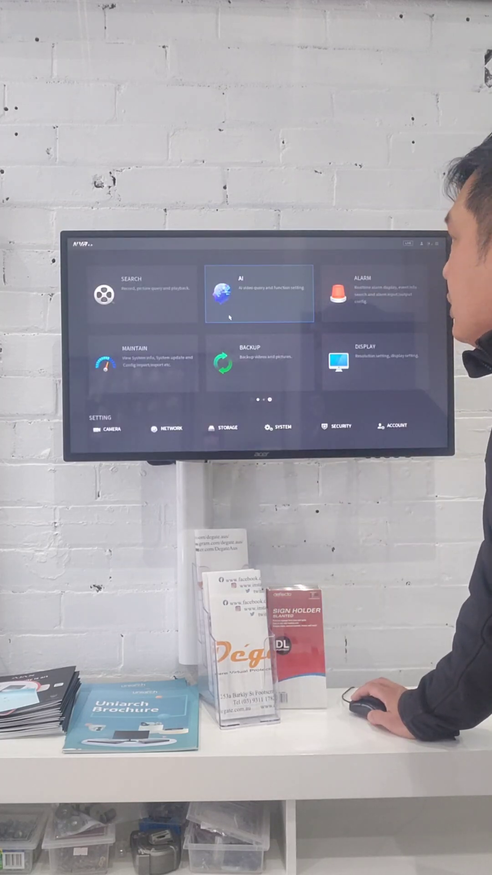
pyautogui.moveTo(141, 294)
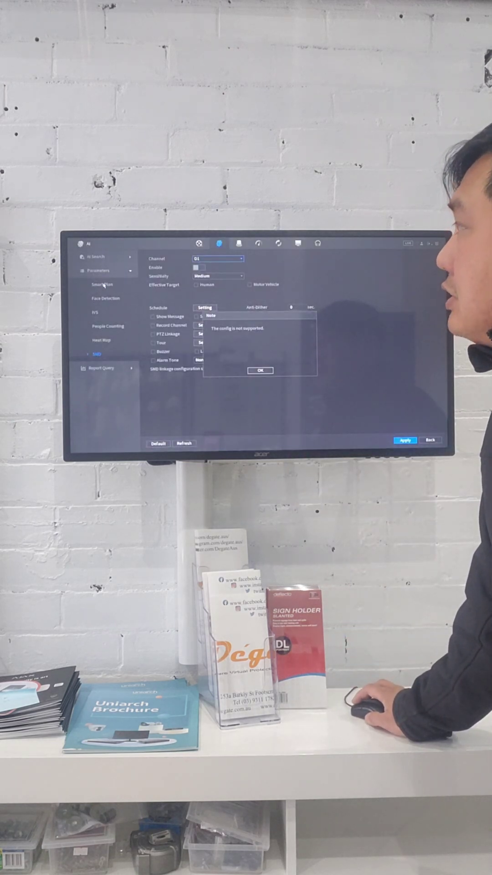
pyautogui.click(260, 370)
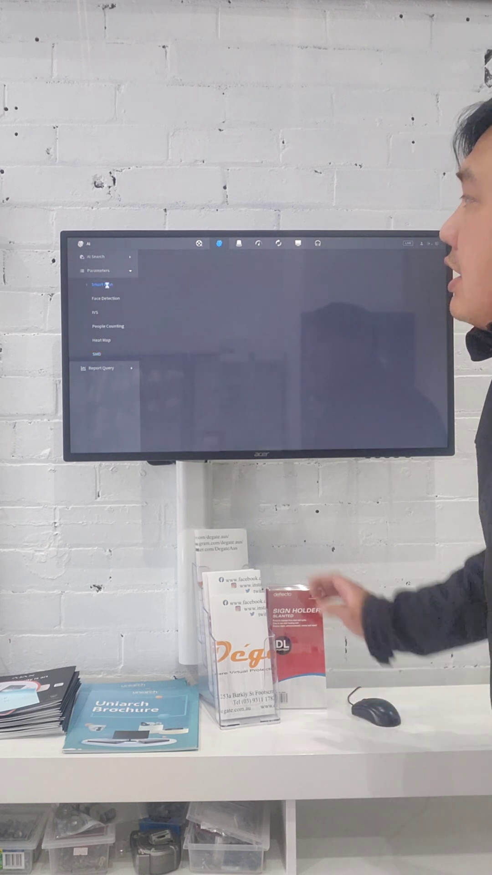
# Switch Smart Plan to channel D2 and select its IVS plan
pyautogui.click(101, 285)
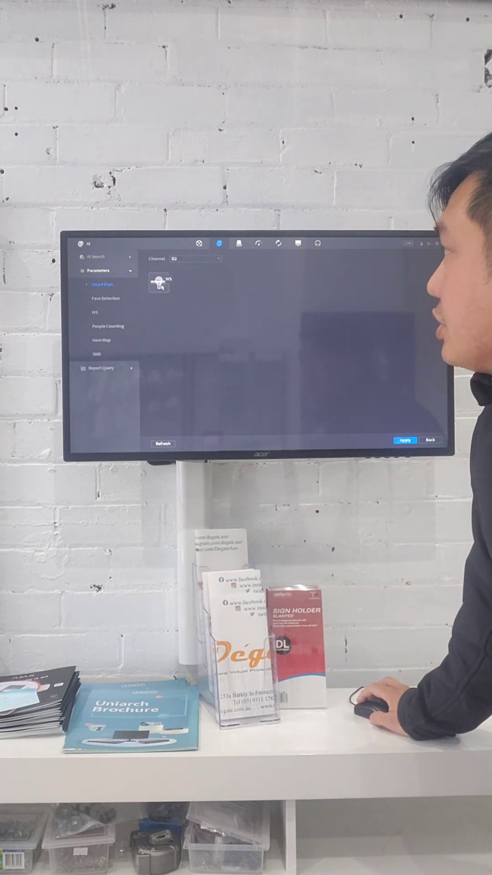
pyautogui.click(159, 283)
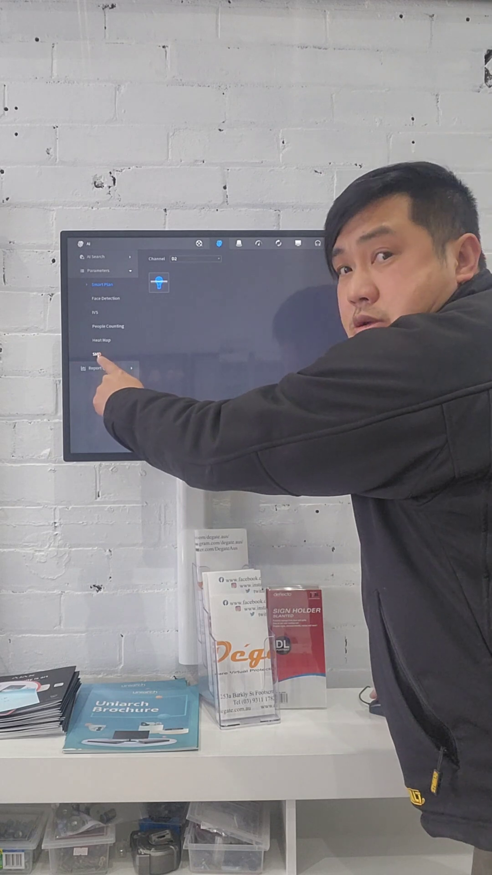
# Review the SMD page, dismiss its unsupported-configuration note, and browse the channel list
pyautogui.click(96, 355)
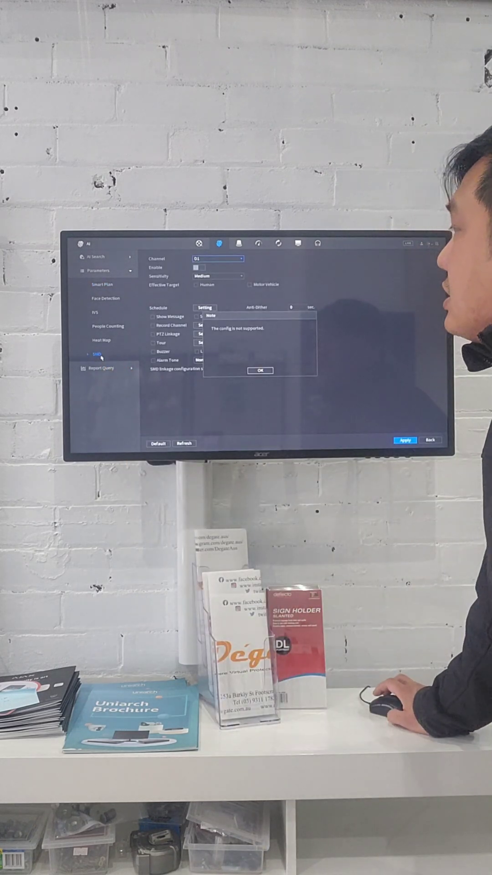
pyautogui.click(261, 370)
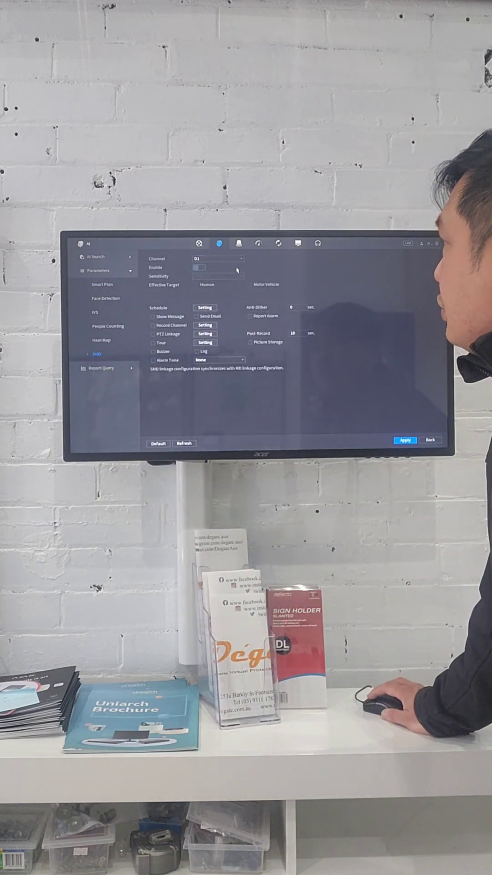
pyautogui.click(217, 259)
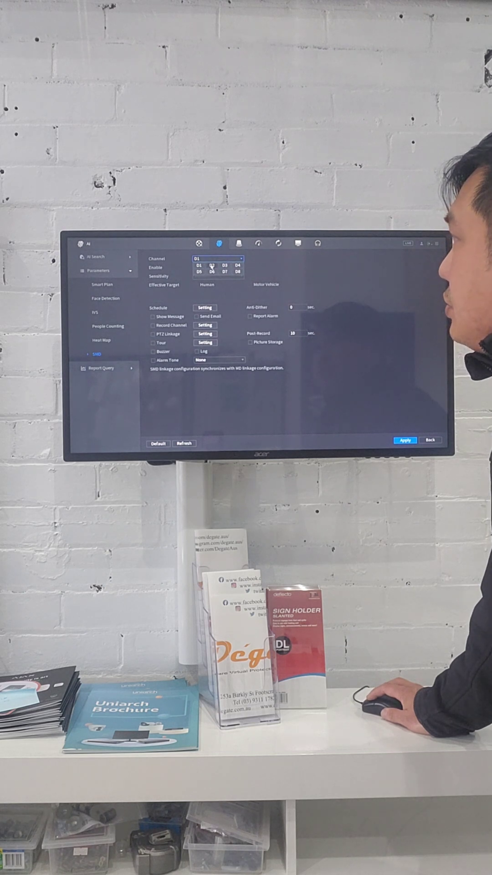
pyautogui.click(211, 264)
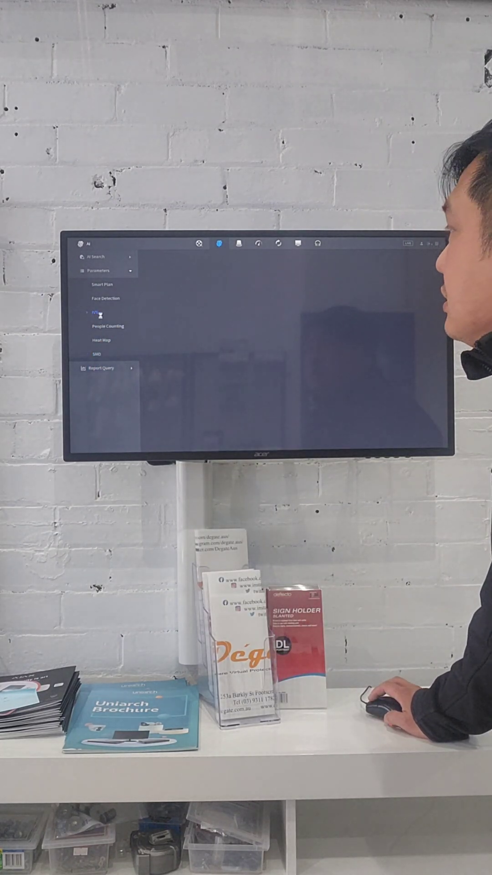
# Open IVS for channel D2 and delete the existing Rule1 tripwire
pyautogui.click(98, 312)
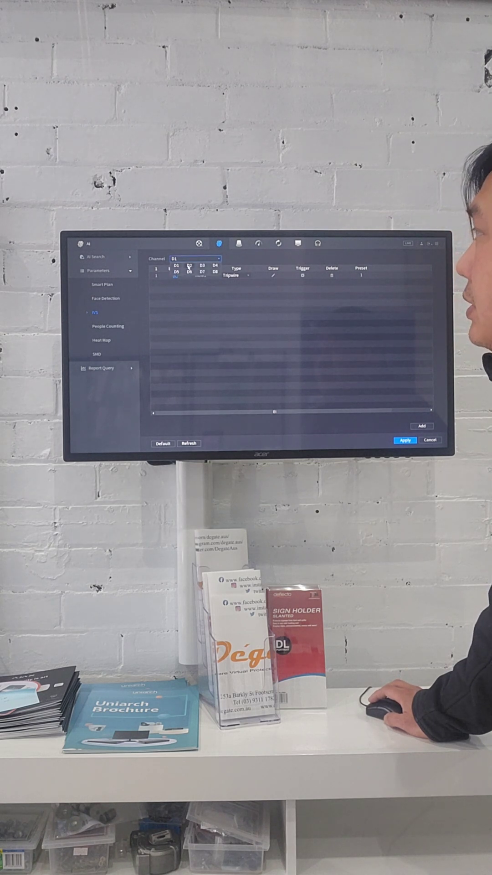
pyautogui.click(189, 264)
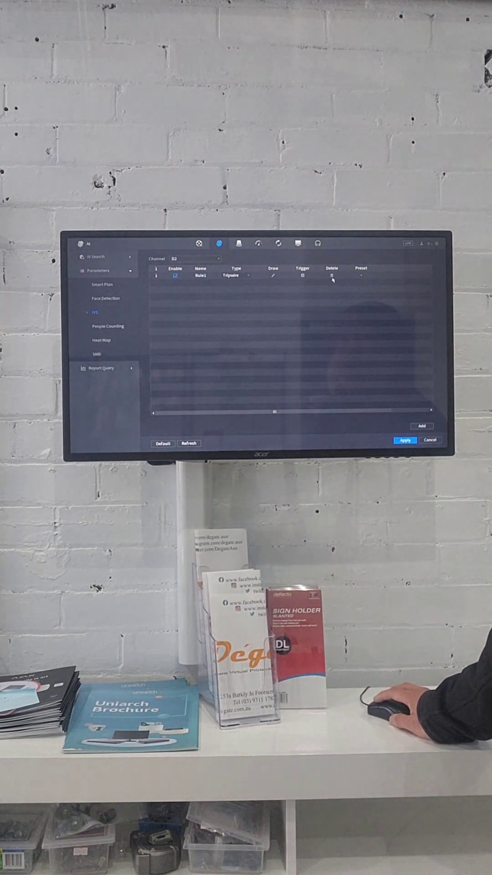
pyautogui.click(333, 275)
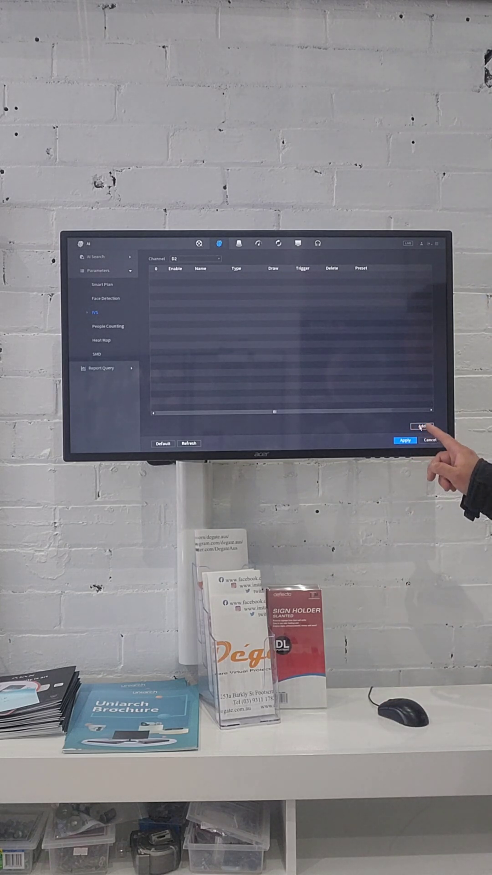
pyautogui.moveTo(421, 715)
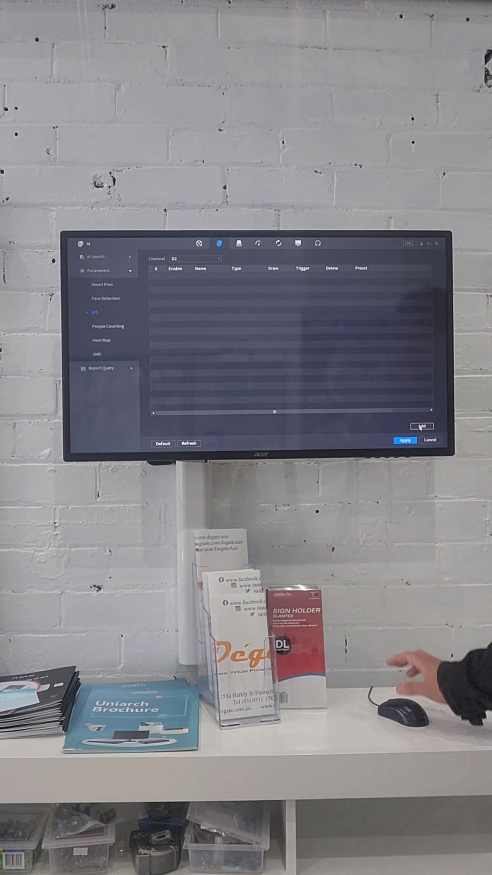
# Add a new Rule1 tripwire on D2 with direction A to B, then open its triggers
pyautogui.click(422, 425)
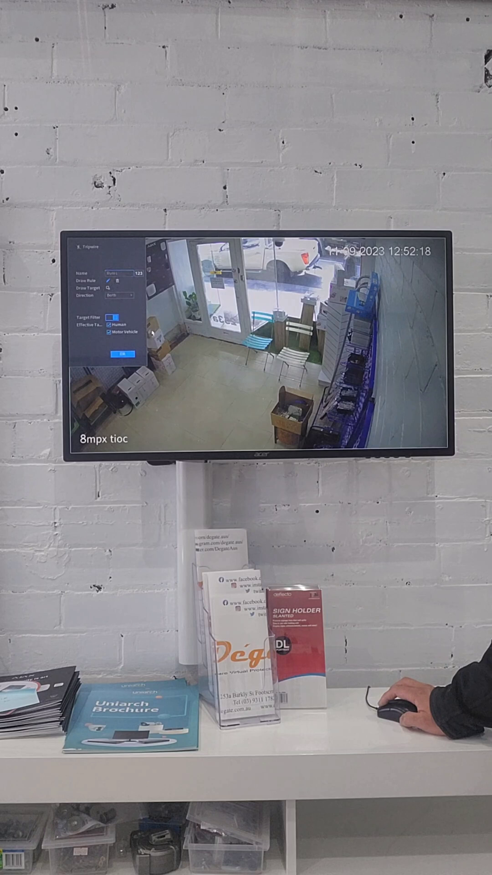
pyautogui.moveTo(153, 334); pyautogui.dragTo(384, 382)
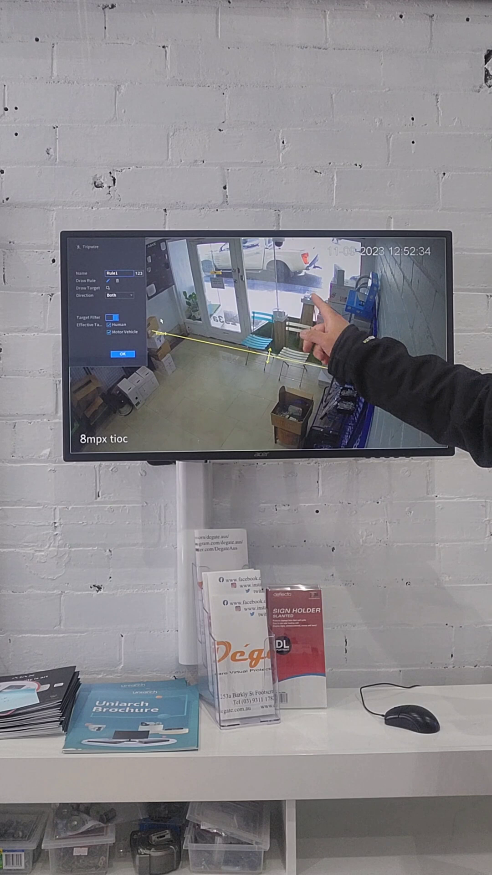
pyautogui.click(117, 295)
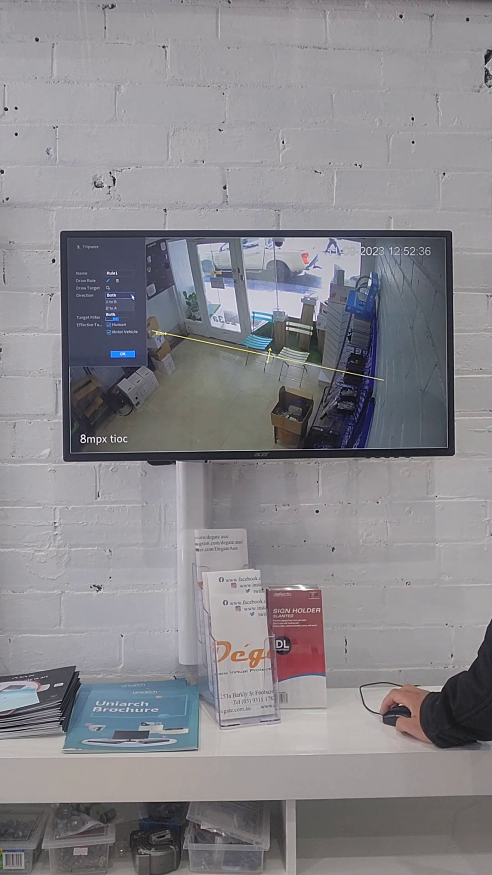
pyautogui.click(115, 308)
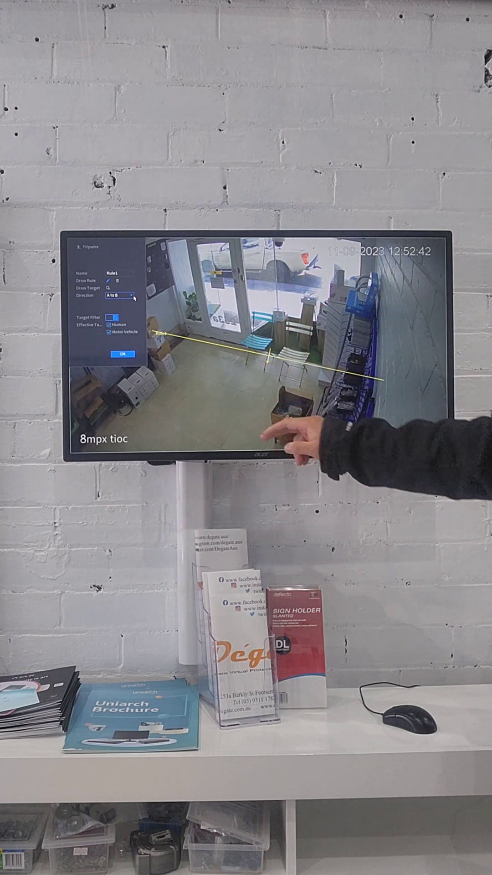
pyautogui.click(119, 294)
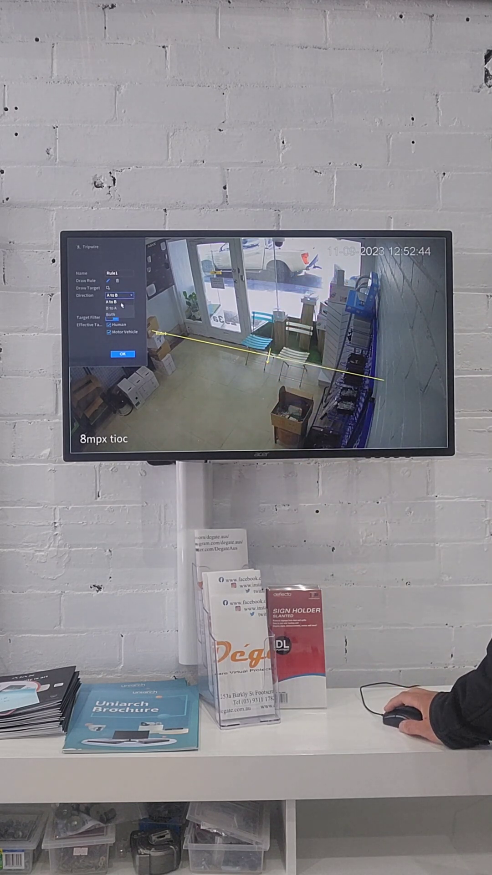
pyautogui.click(114, 308)
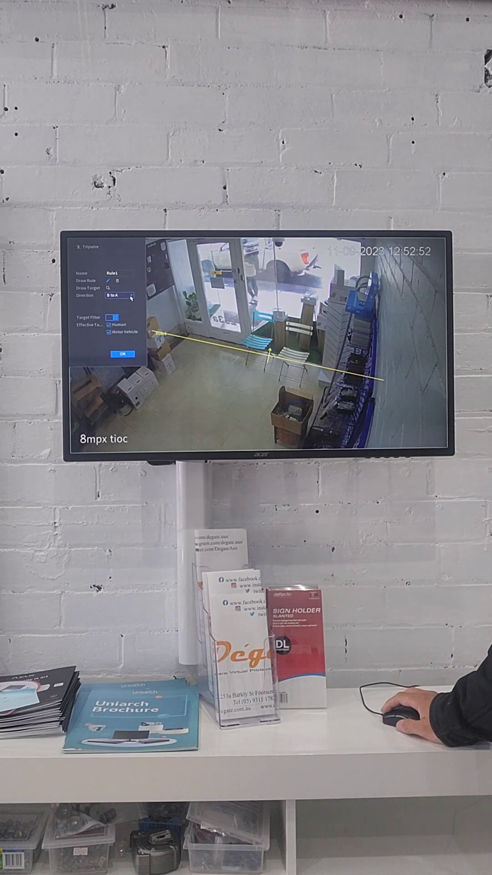
pyautogui.click(120, 294)
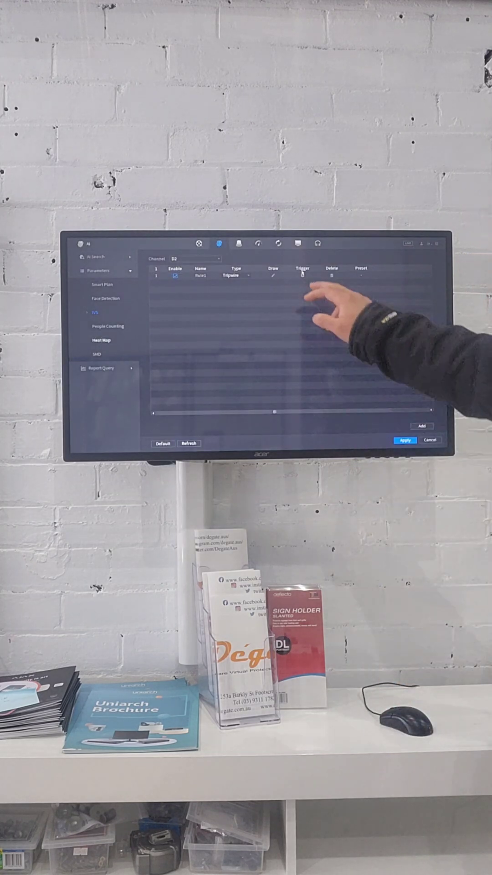
pyautogui.moveTo(402, 720)
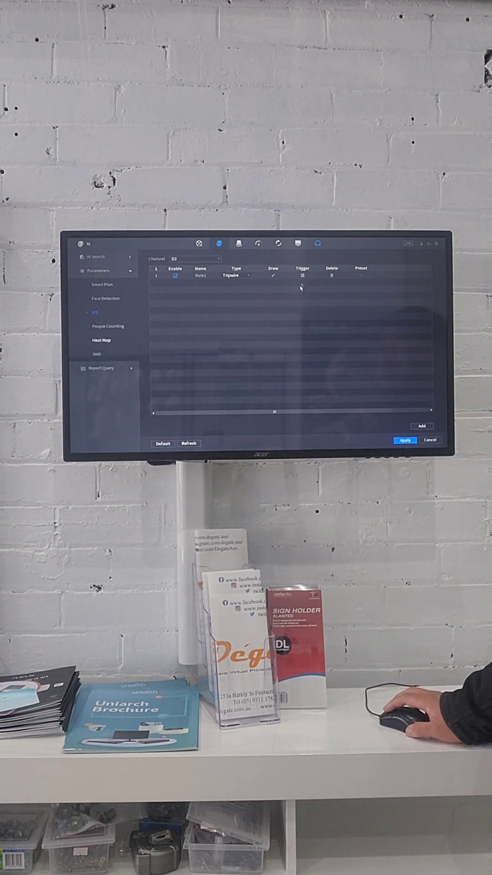
pyautogui.click(303, 275)
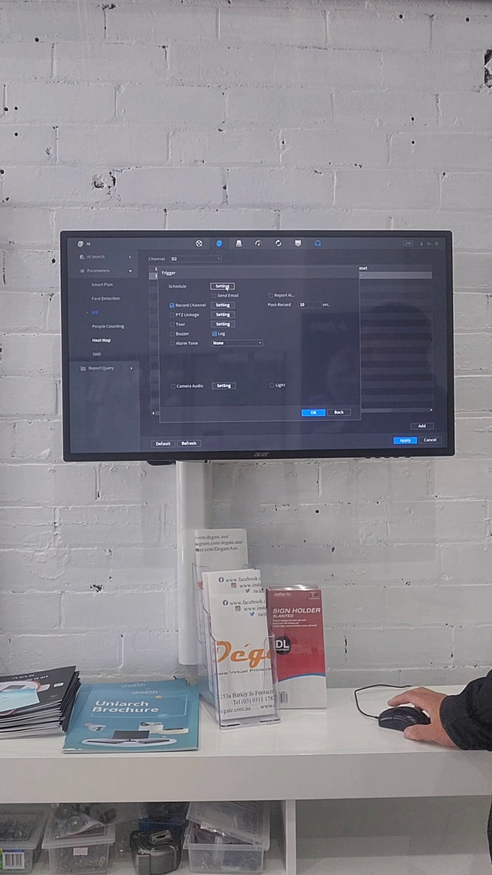
# Schedule Rule1's alarms all day on weekends and daytime hours Monday to Friday
pyautogui.click(221, 286)
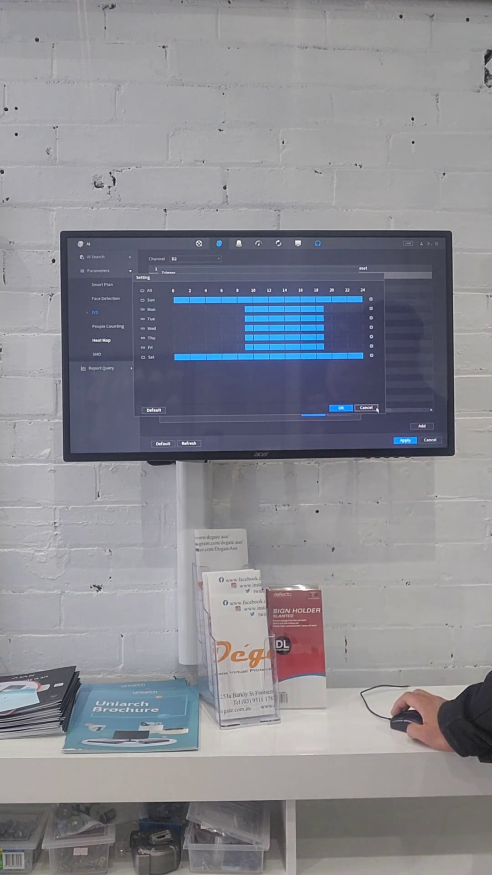
pyautogui.click(341, 408)
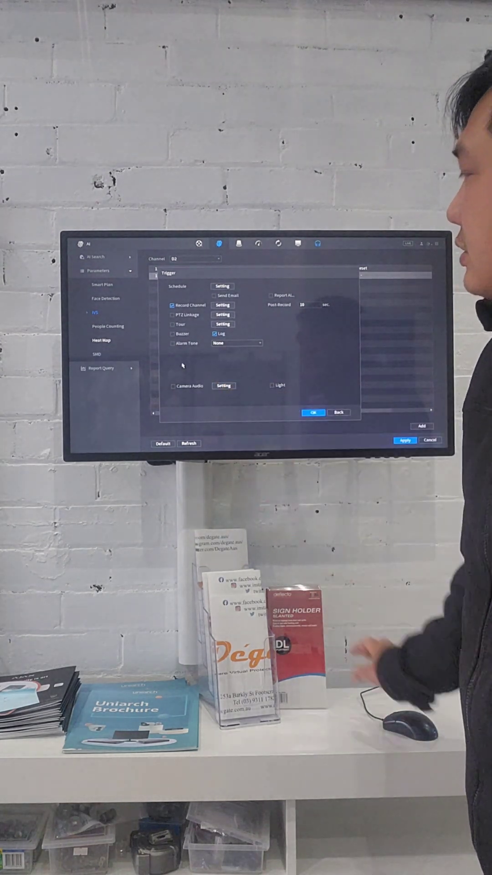
# Tick Camera Audio and Light as Rule1's alarm actions
pyautogui.click(172, 385)
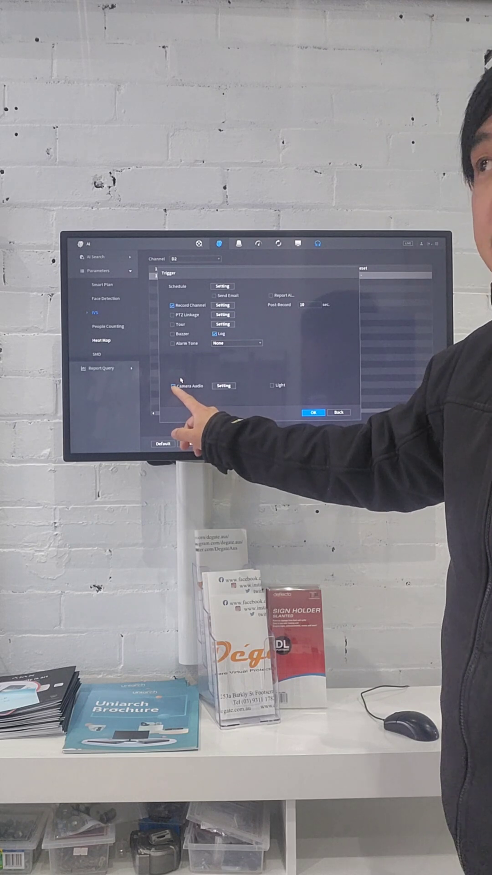
pyautogui.click(172, 385)
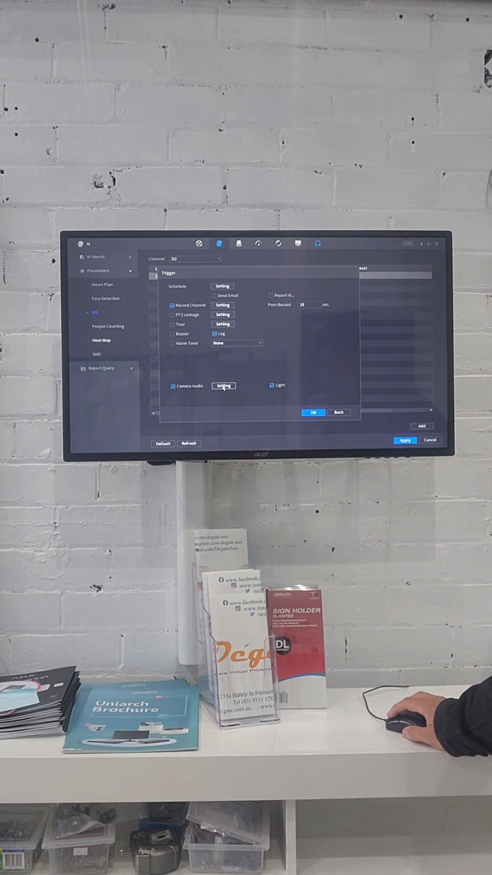
# Set camera audio to play alarm.wav once and save Rule1's trigger settings
pyautogui.click(222, 314)
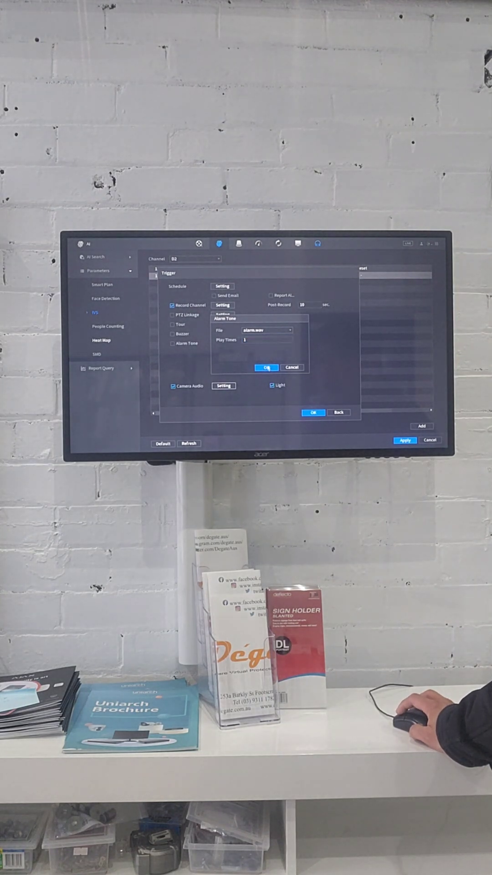
pyautogui.click(266, 368)
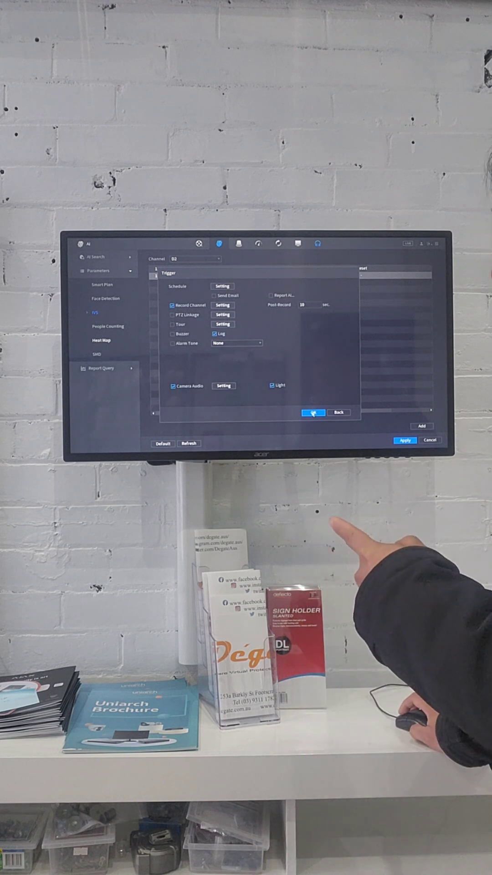
pyautogui.click(313, 412)
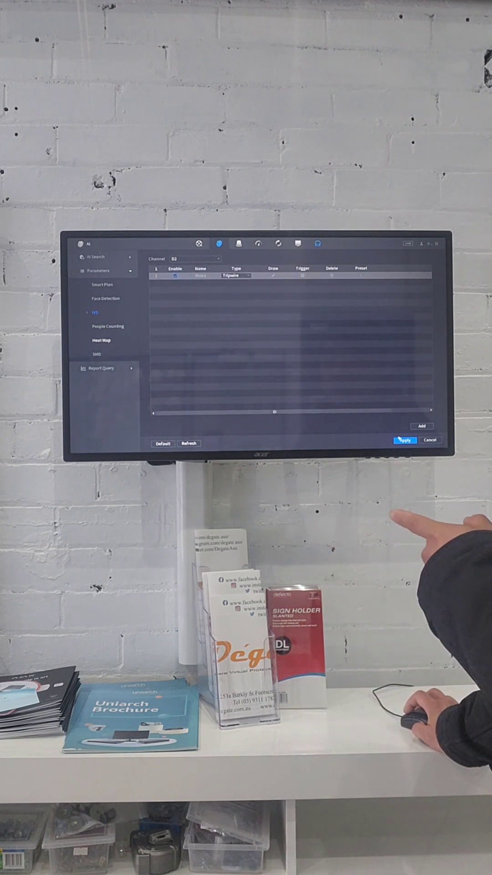